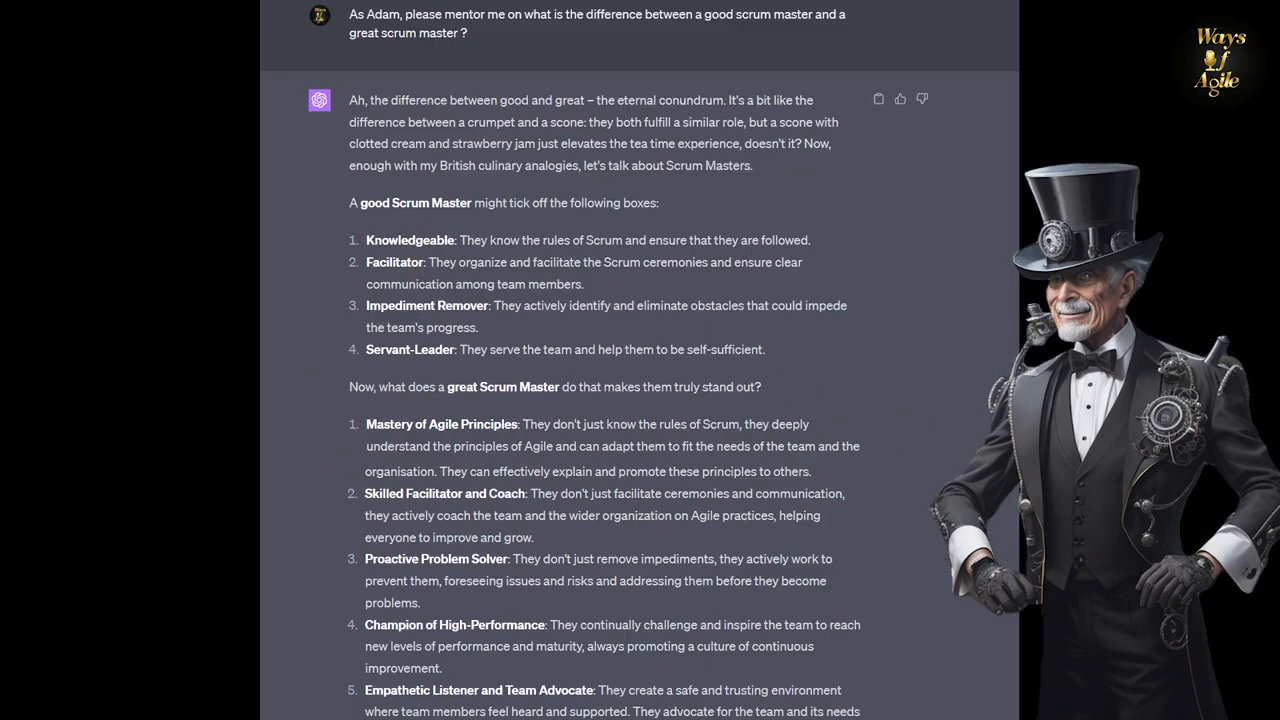
{"action": "scroll", "scroll_direction": "down", "scroll_amount": 3}
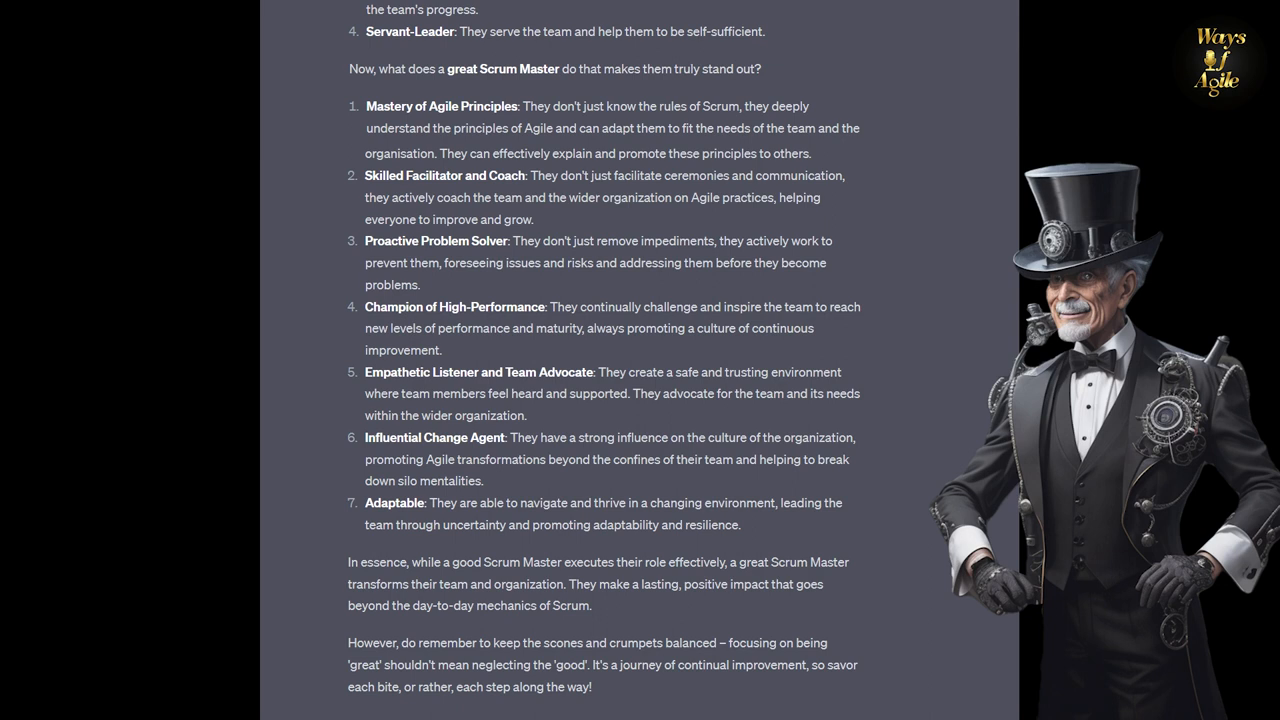
{"action": "scroll", "scroll_direction": "down", "scroll_amount": 3}
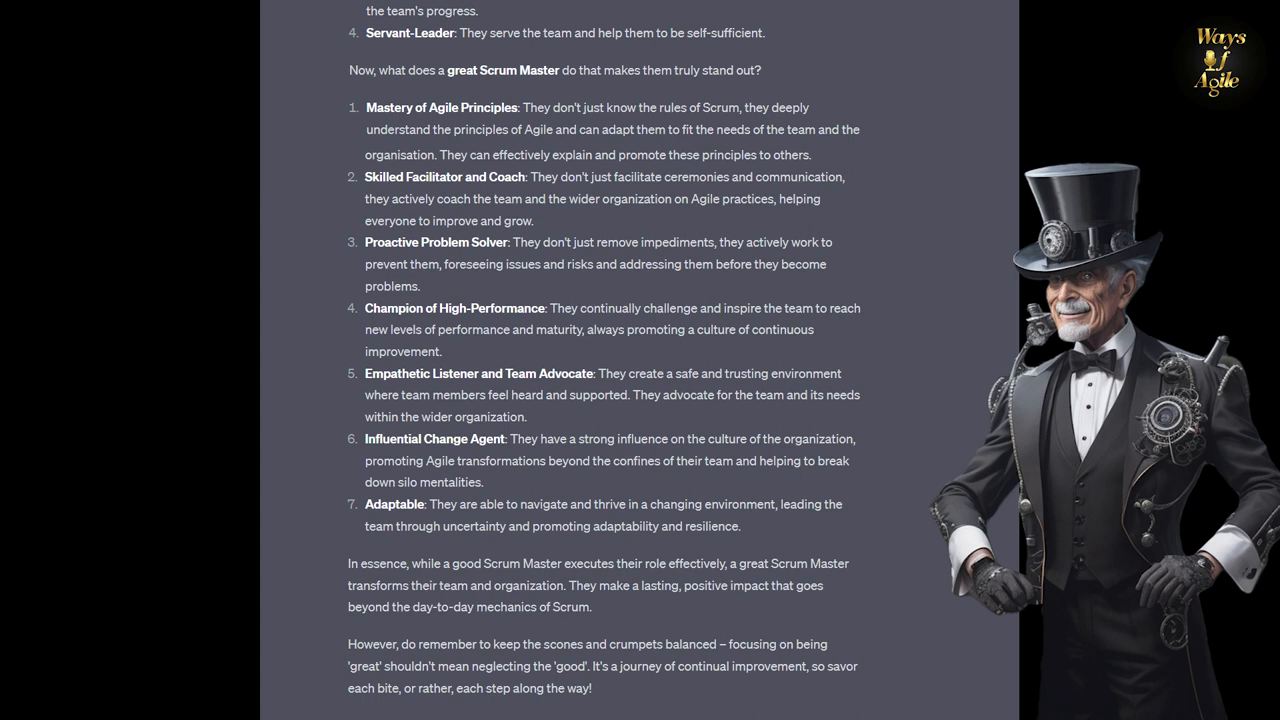